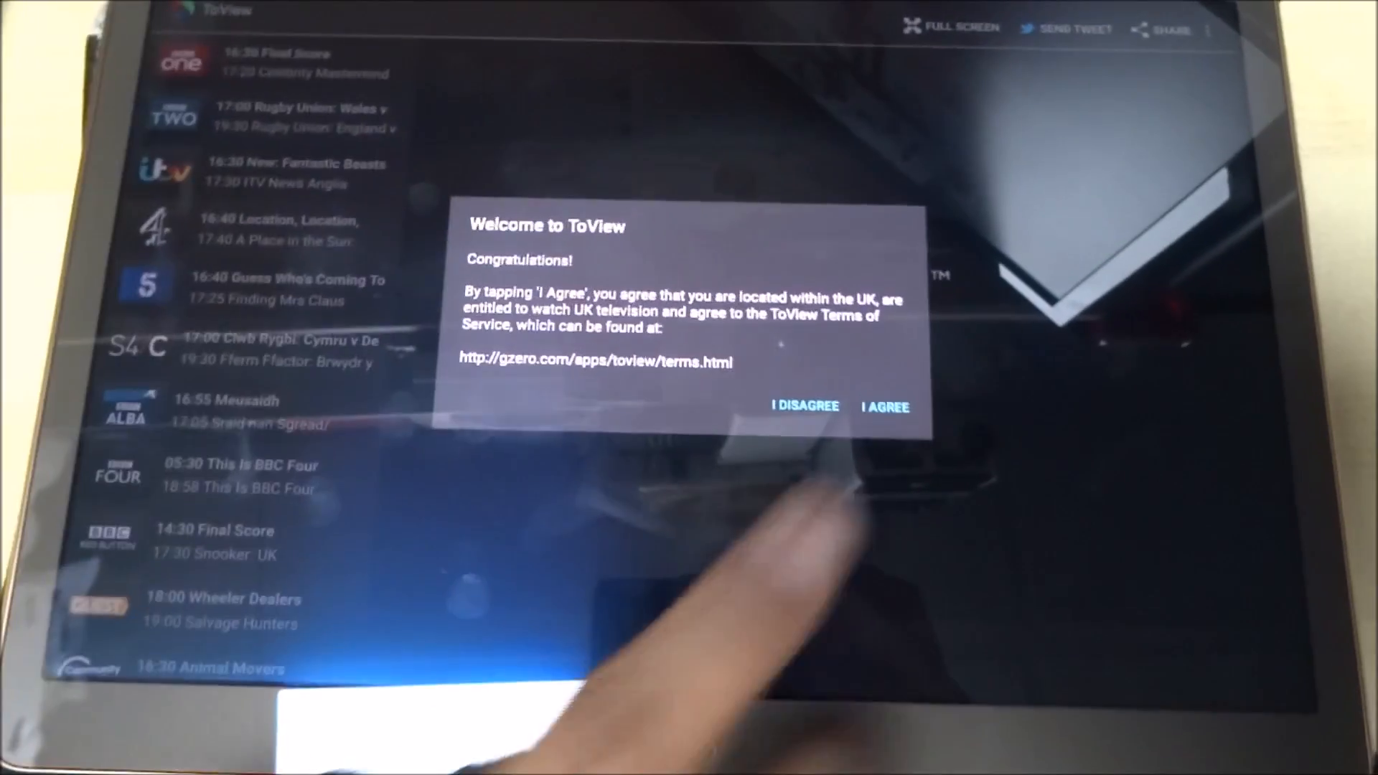
Accept the ToView terms and start the BBC One live stream showing Final Score
click(885, 406)
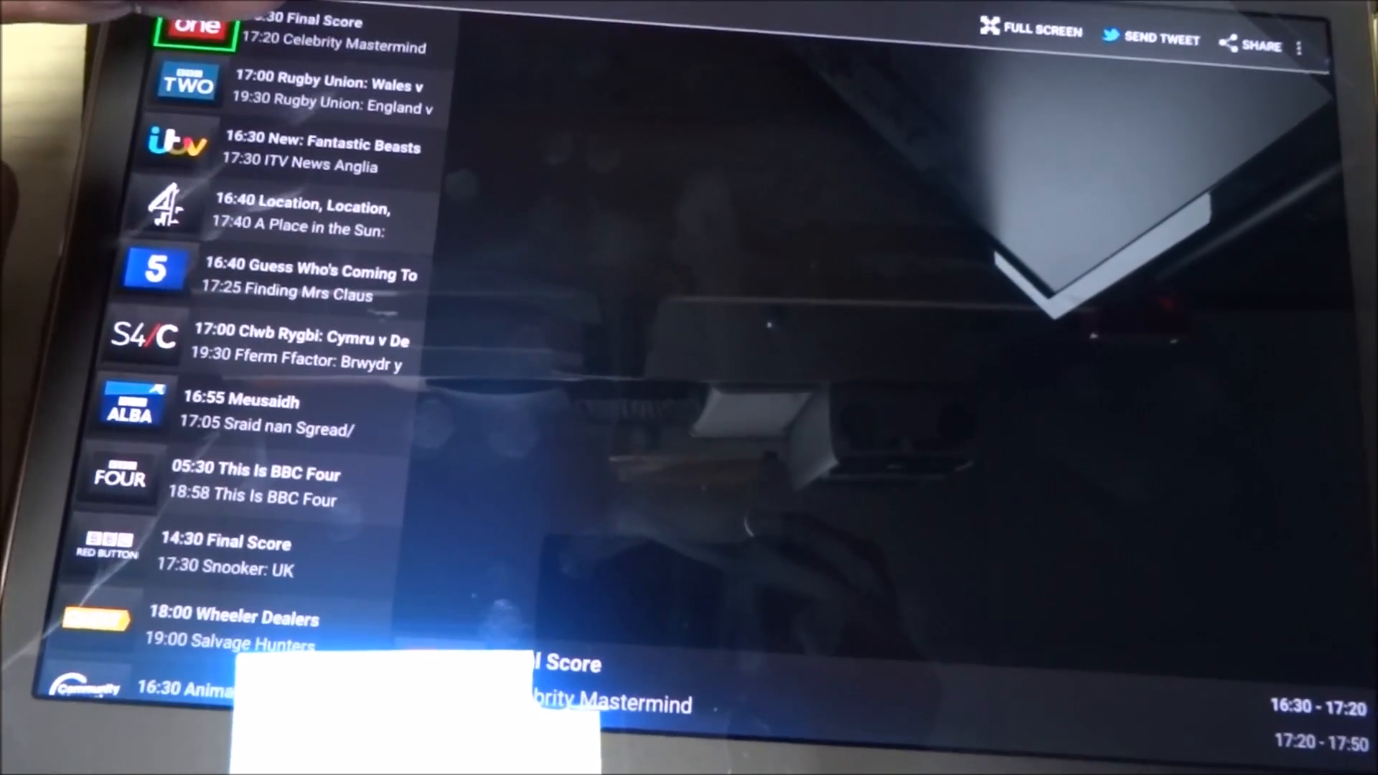
click(194, 26)
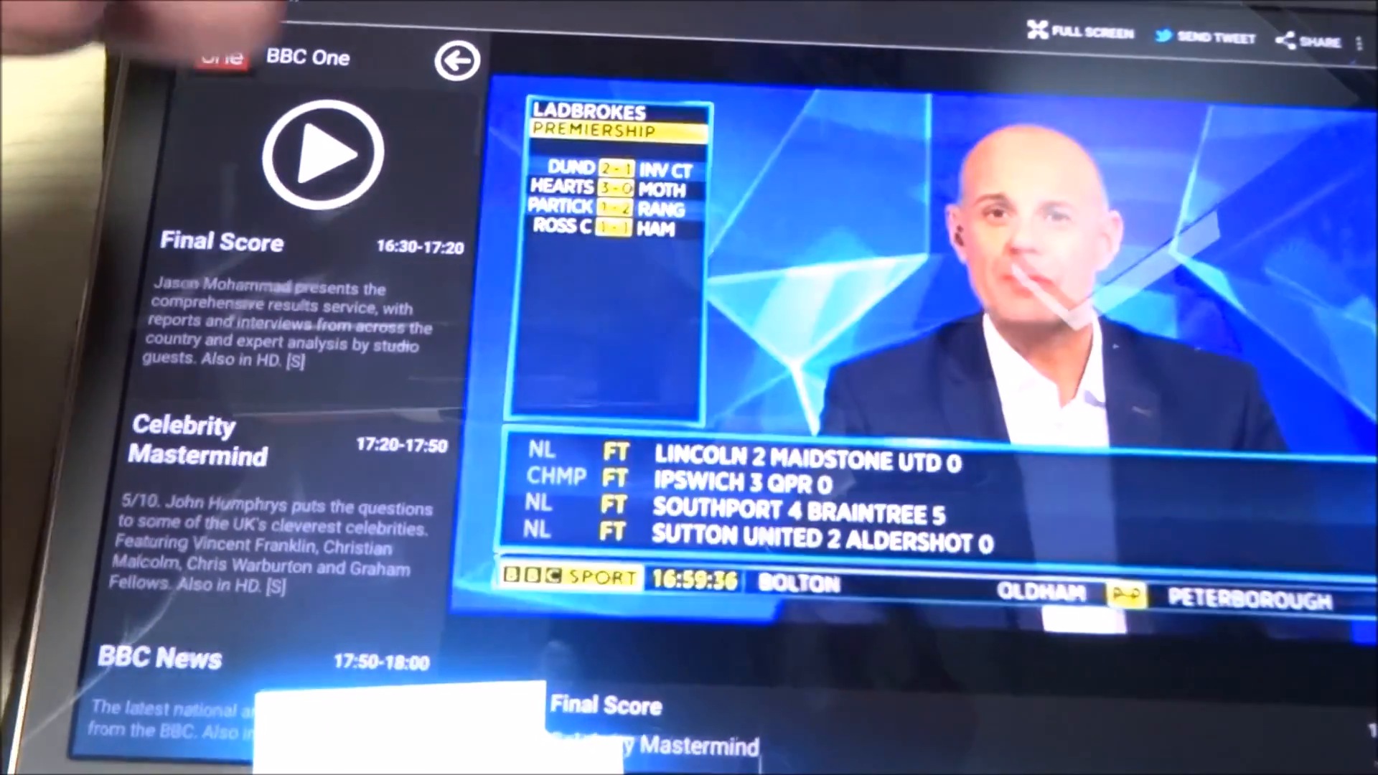